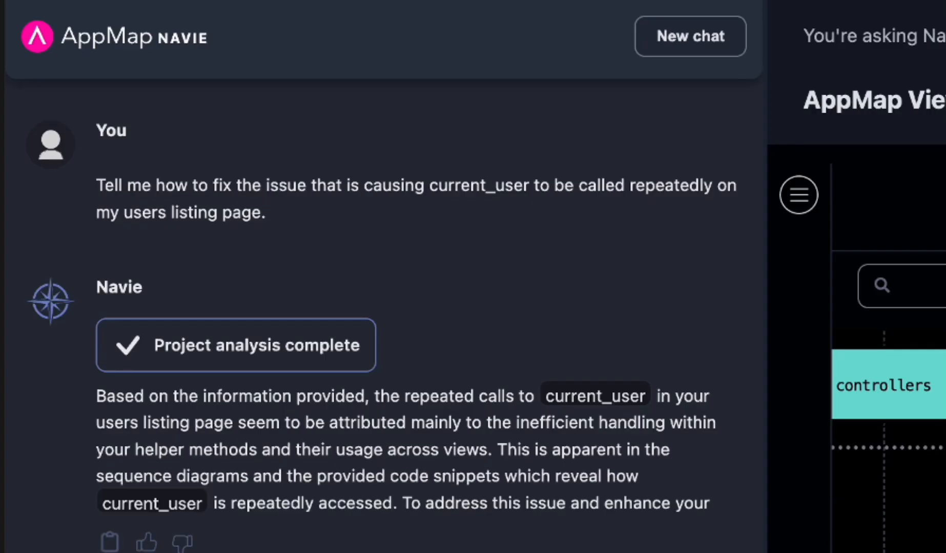
Start the Rails server with bundle exec rails server in the VS Code terminal.
scroll("down", 3)
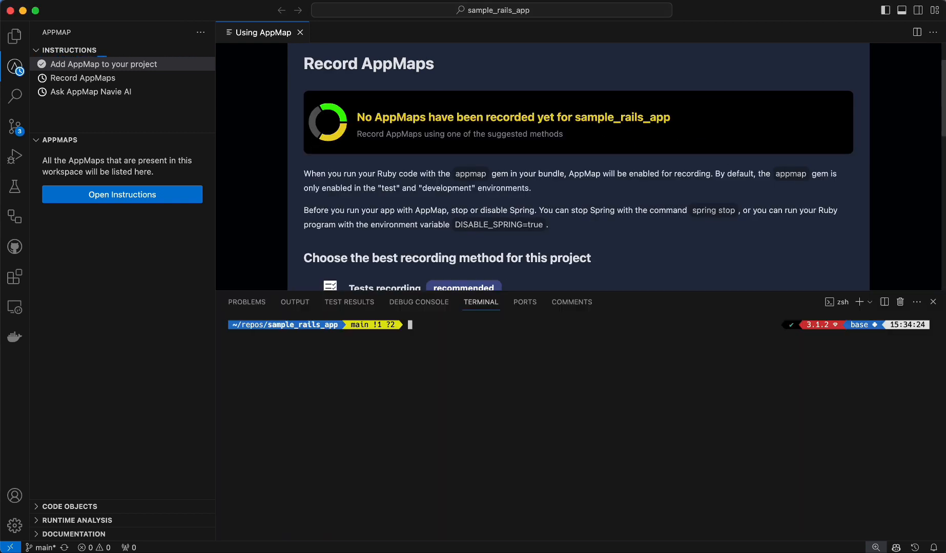
type("bundle exec rails server")
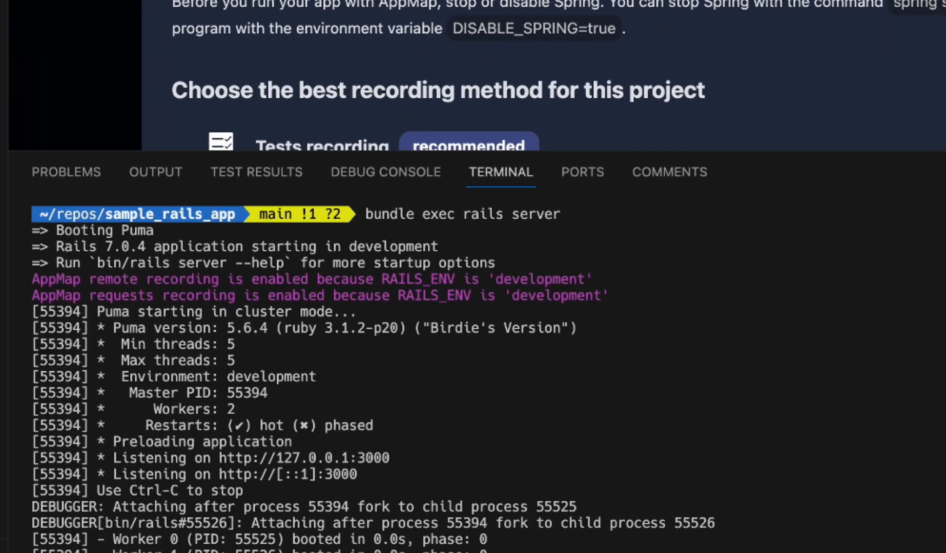
mouse_move(388, 451)
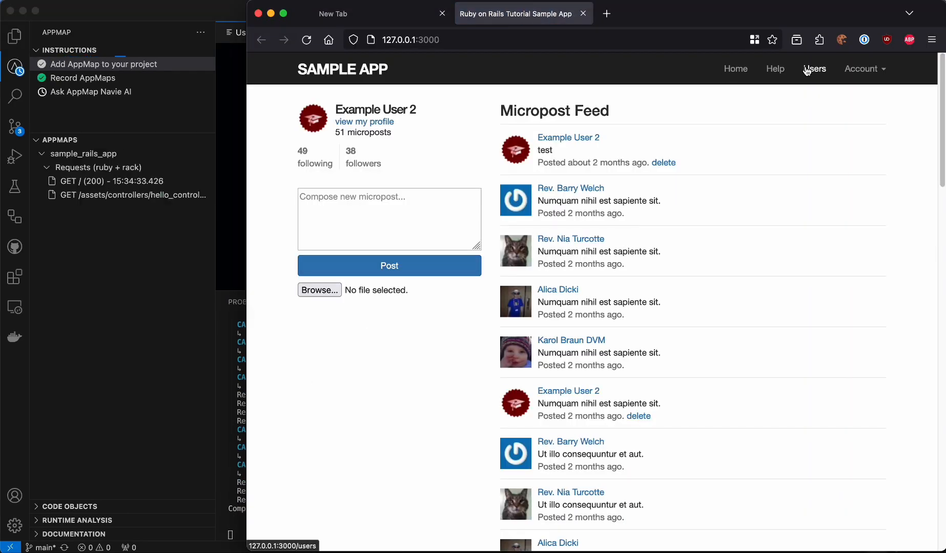
Load the sample app's Users listing in Firefox and go to page 3.
left_click(814, 68)
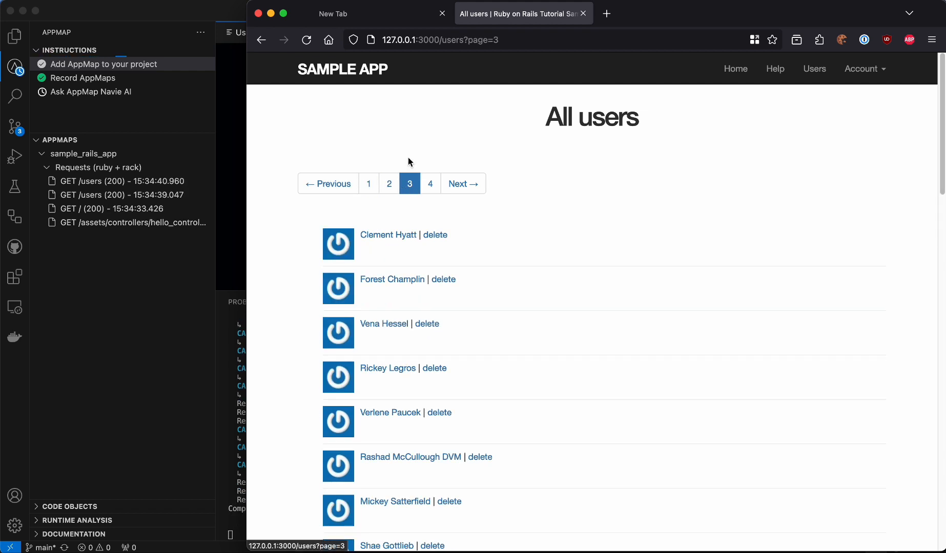
left_click(735, 68)
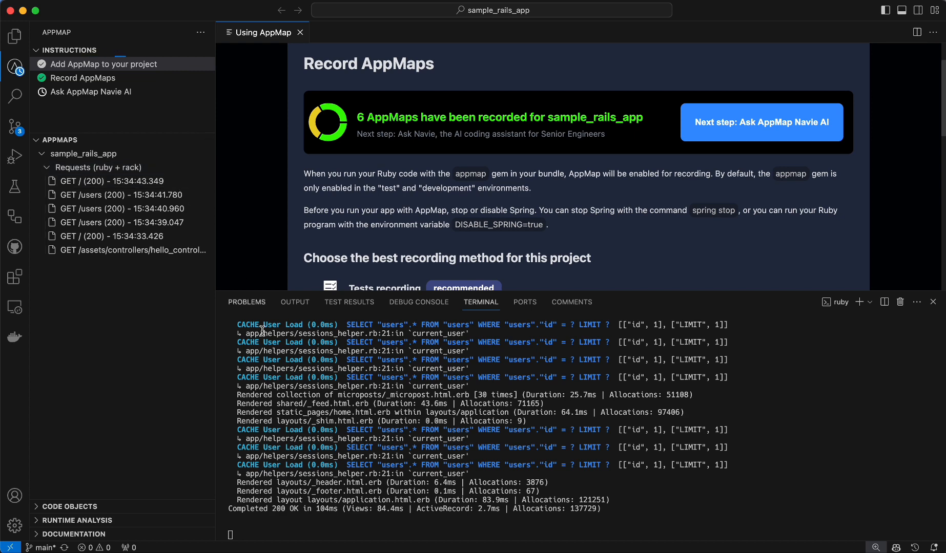
Open the GET /users (200) - 15:34:41.780 recording from the AppMap Requests list.
left_click(120, 194)
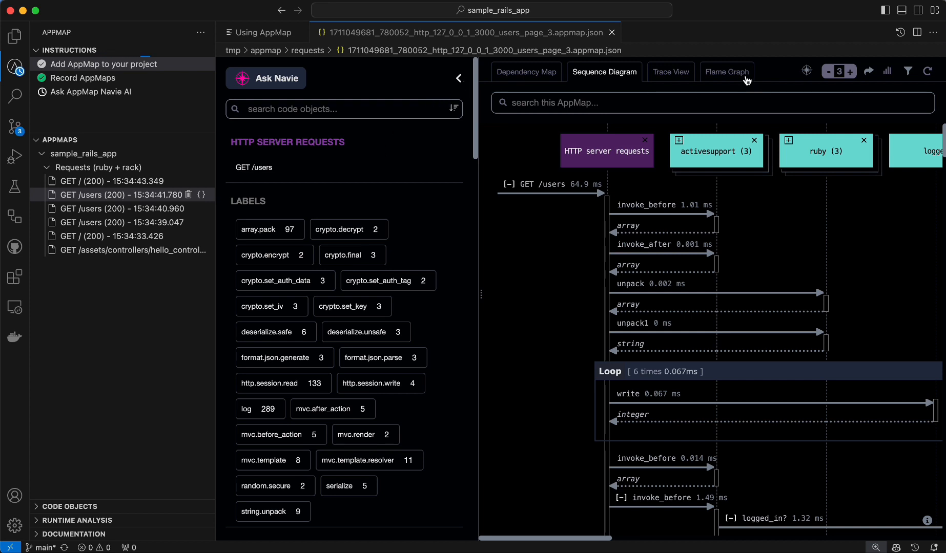
Show the map as a flame graph and inspect SessionsHelper#current_user's details.
left_click(726, 71)
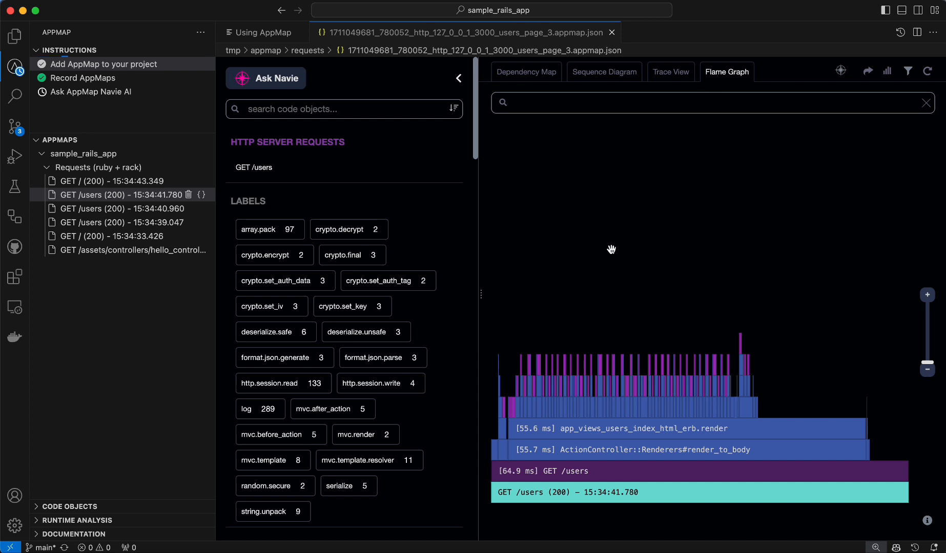
mouse_move(528, 391)
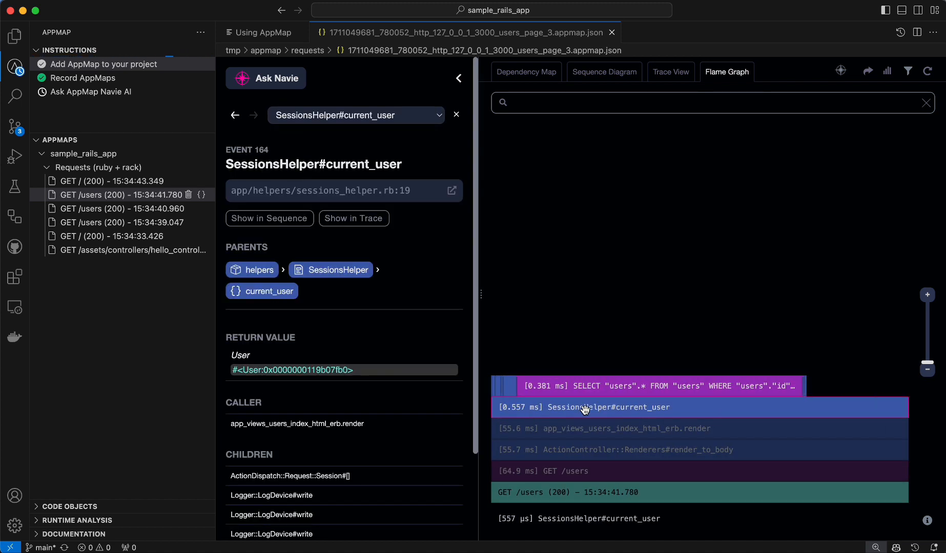
left_click(603, 407)
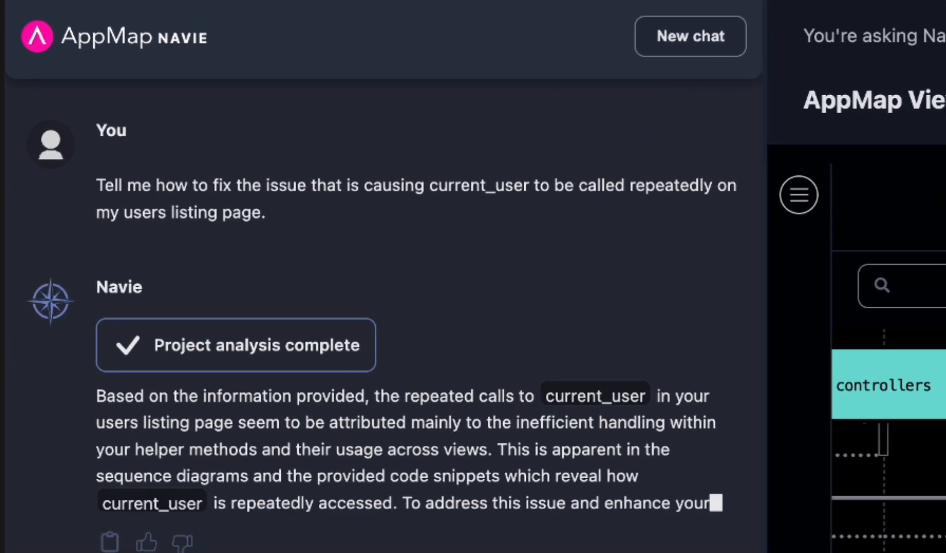
scroll("down", 3)
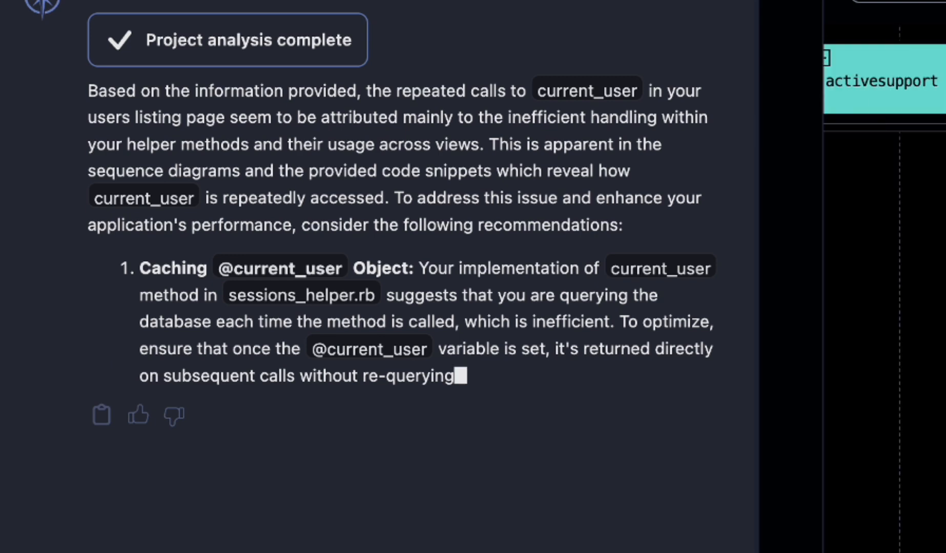
scroll("down", 3)
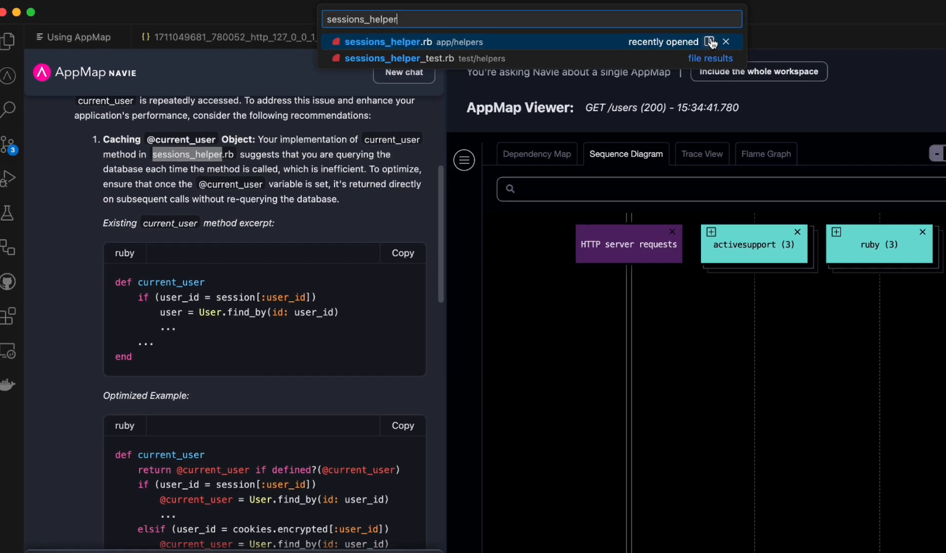
Apply the fix in sessions_helper.rb, reload Users, and view the new 29.2 ms flame graph.
left_click(381, 41)
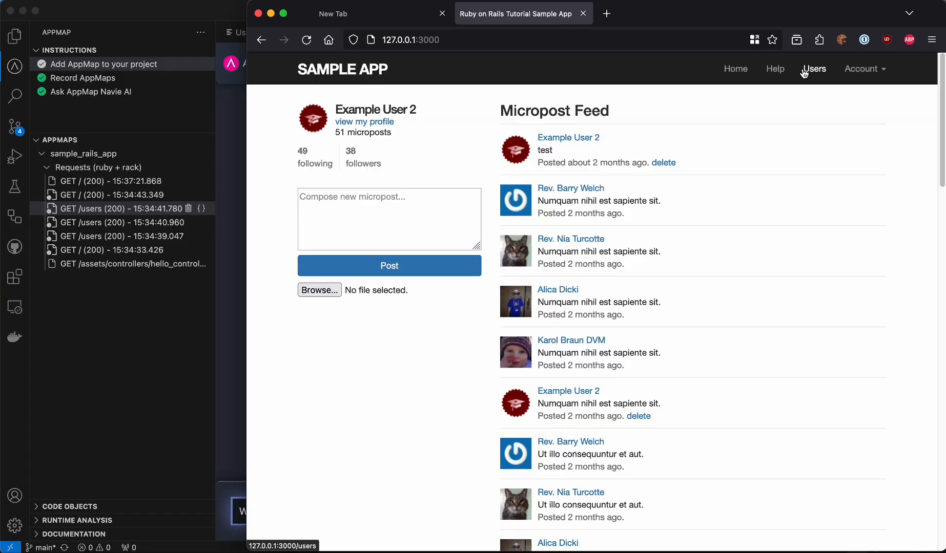
left_click(814, 68)
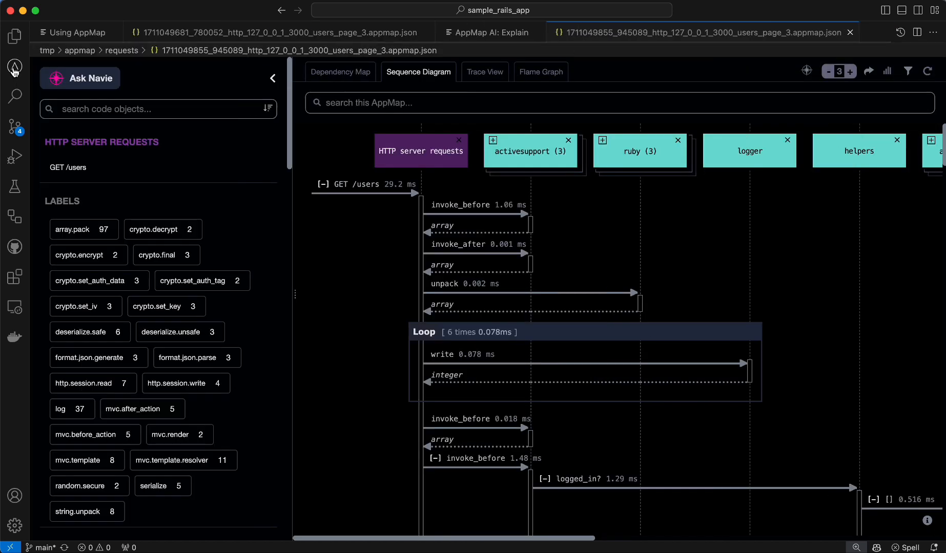
left_click(540, 72)
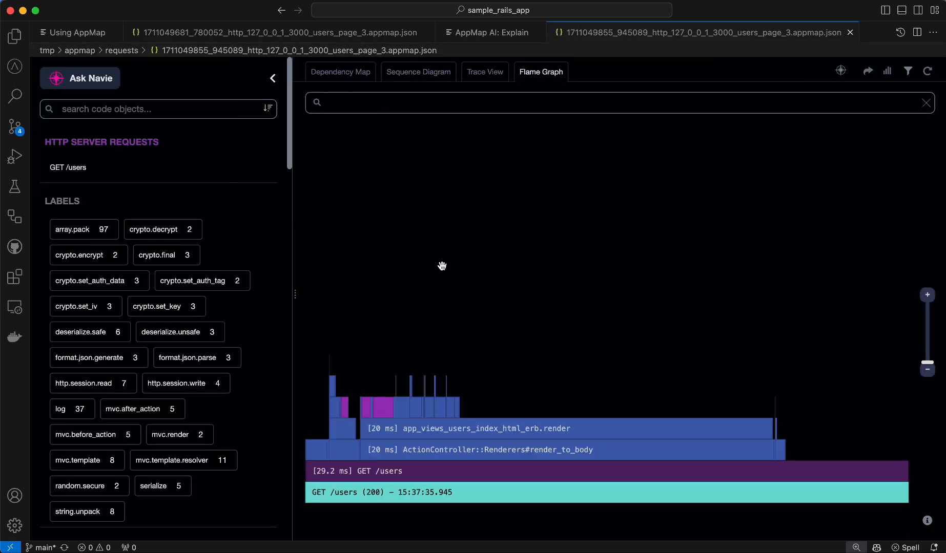